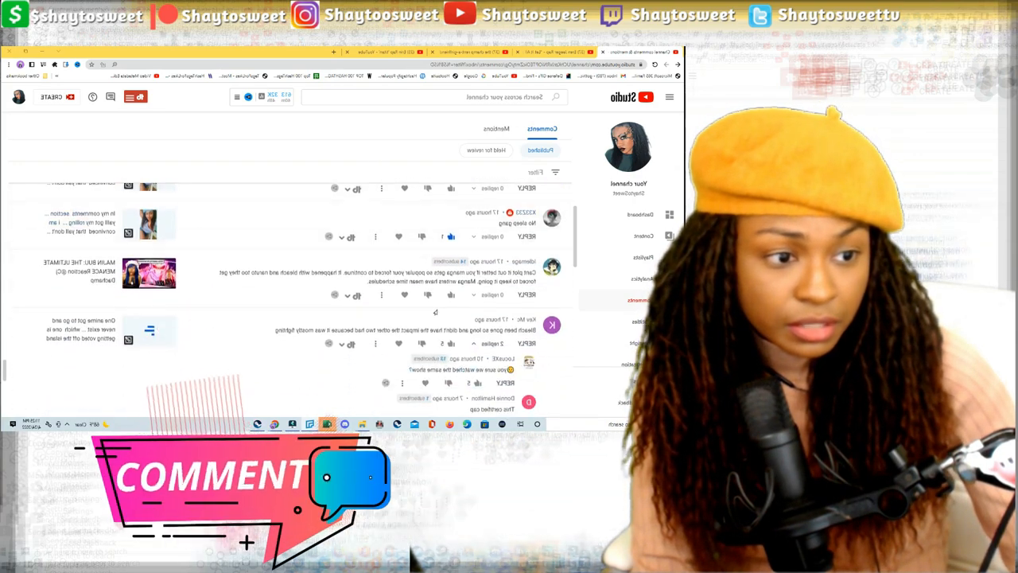
pyautogui.scroll(-3)
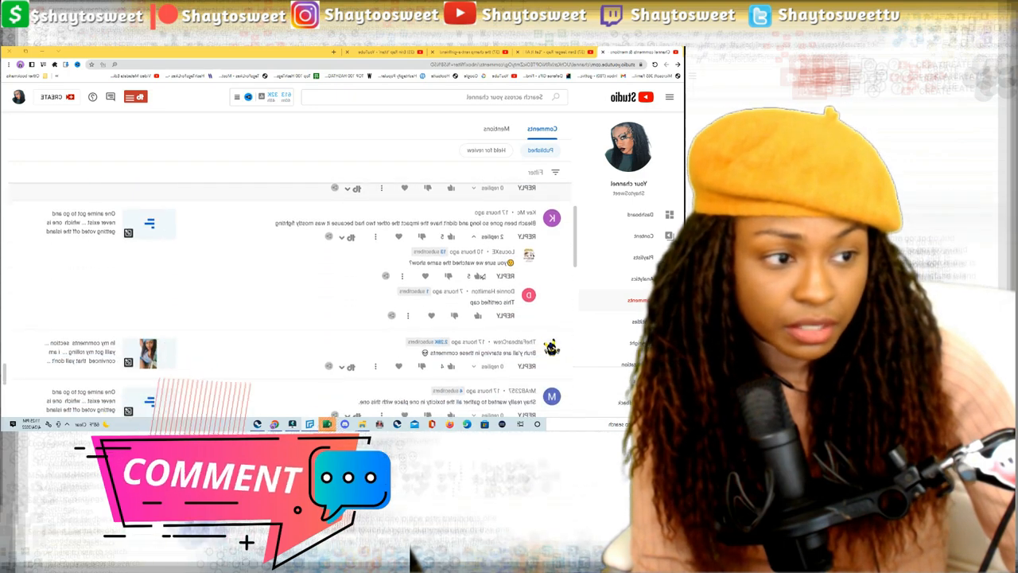